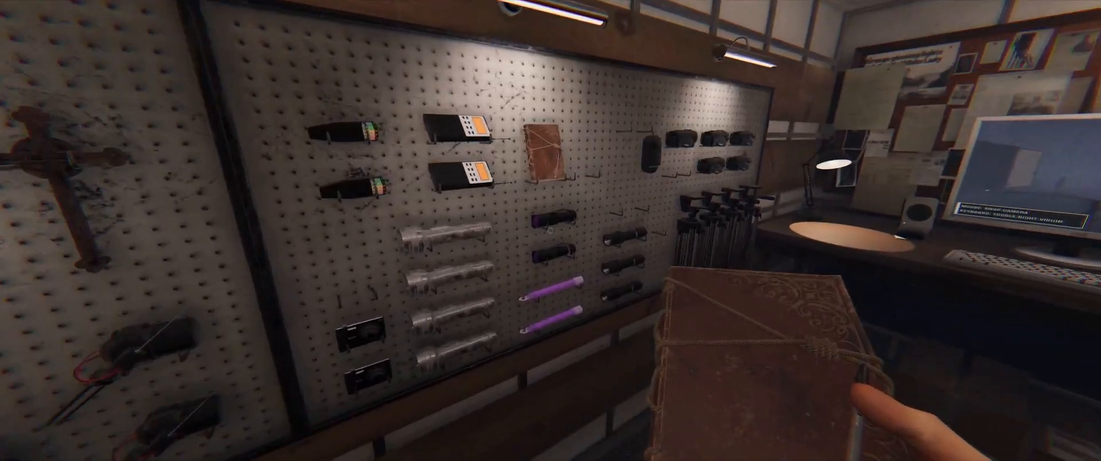
mouse_move(550, 230)
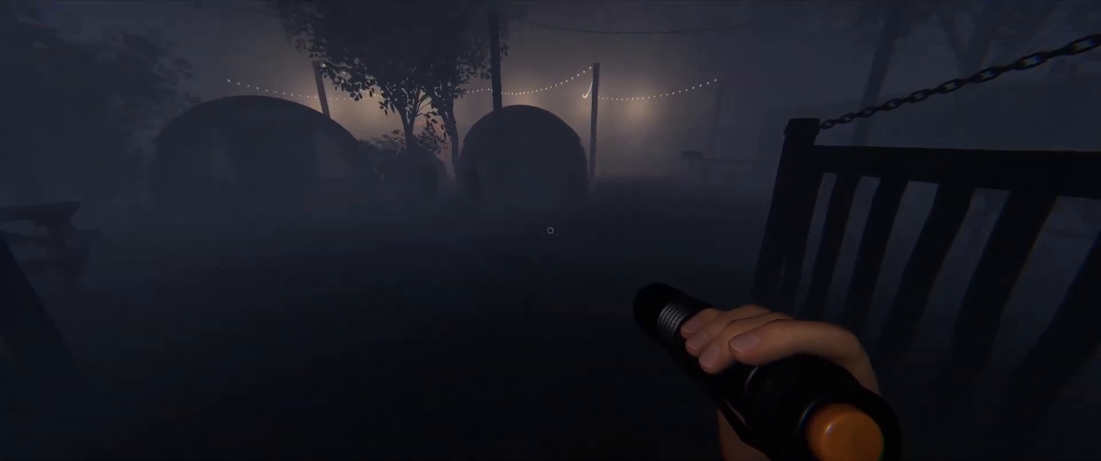
mouse_move(551, 230)
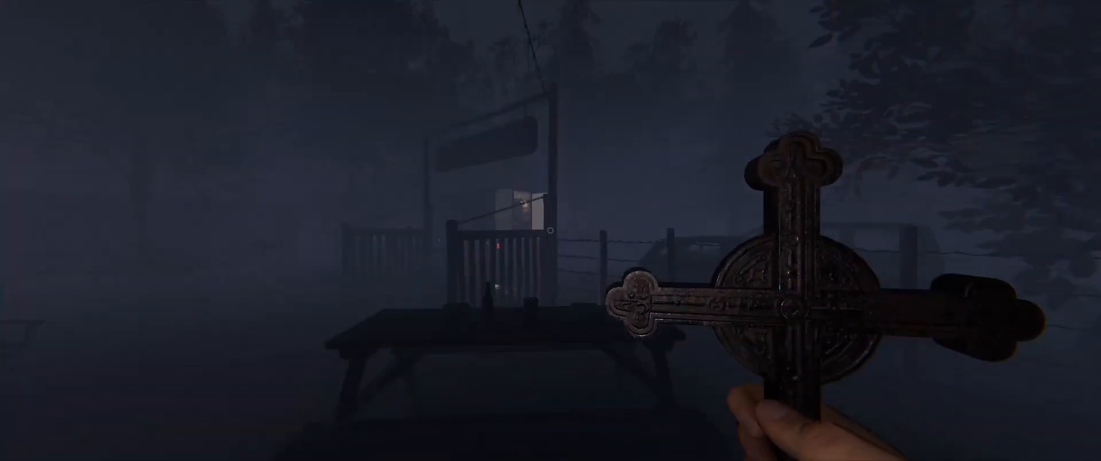
mouse_move(551, 230)
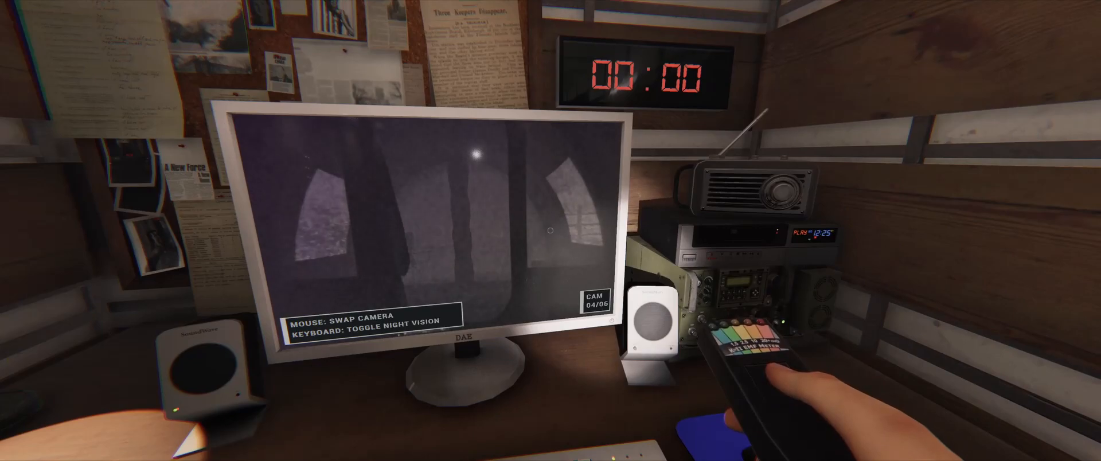
mouse_move(550, 230)
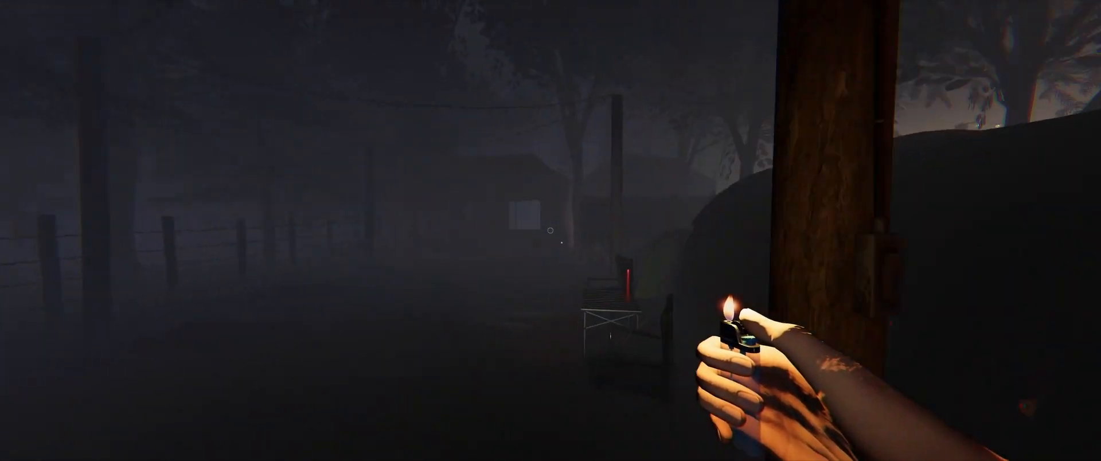
mouse_move(551, 230)
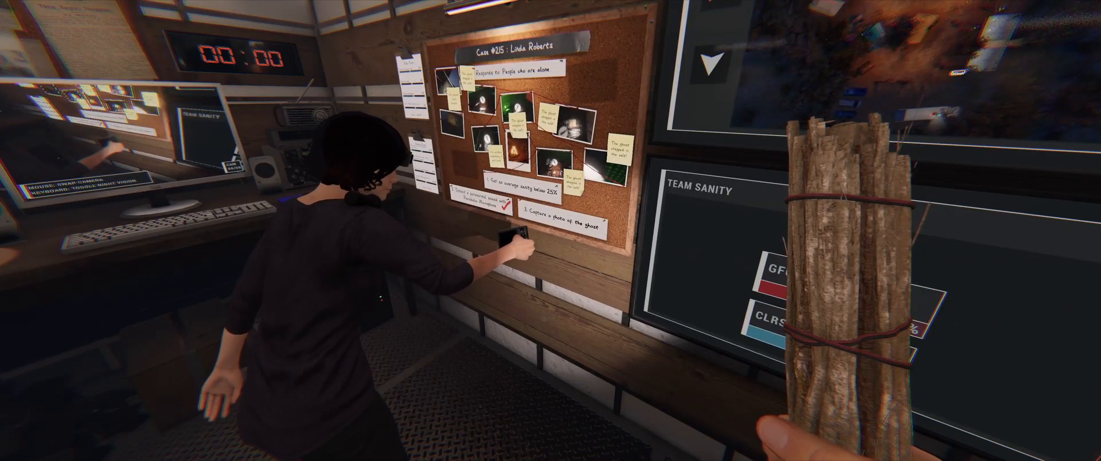
mouse_move(550, 230)
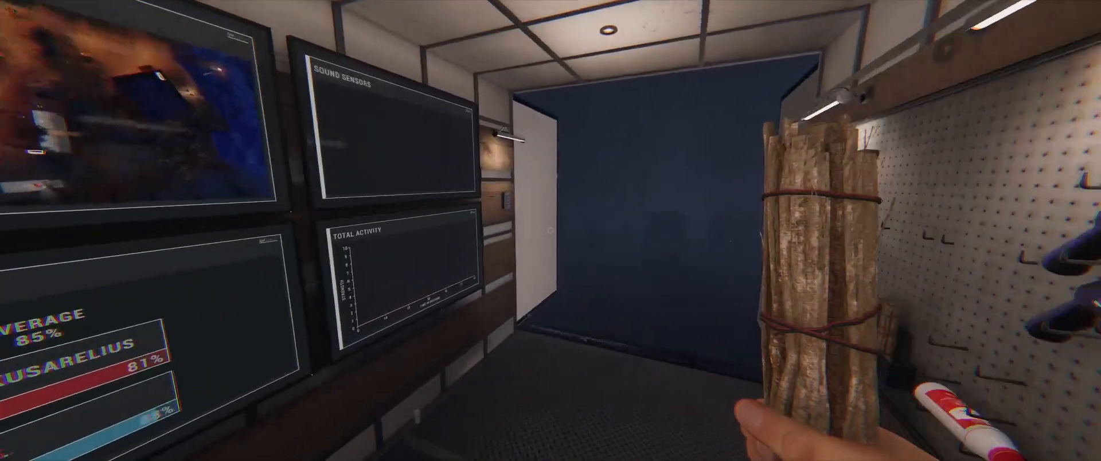